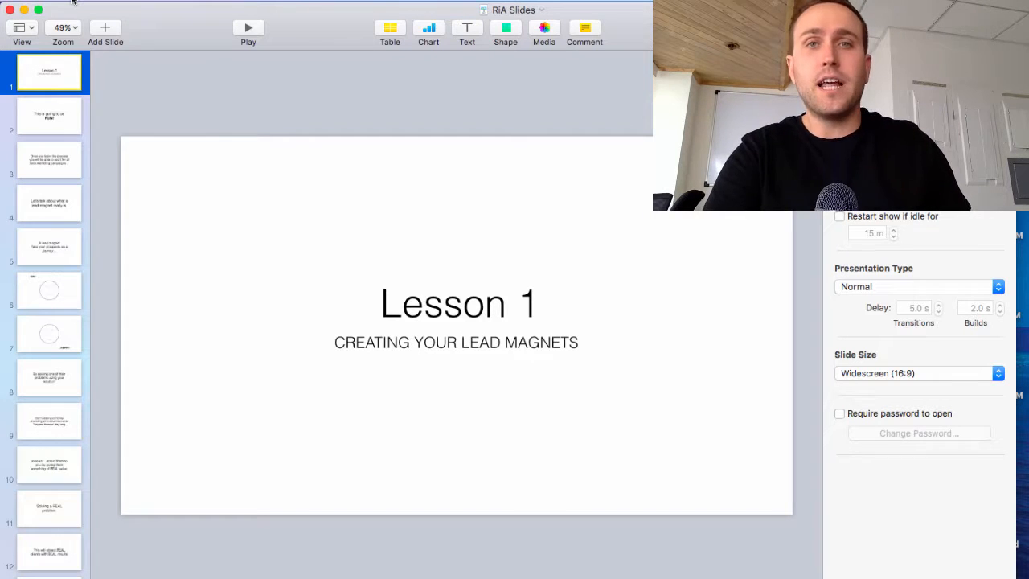
{"action": "mouse_move", "coordinate": [244, 336]}
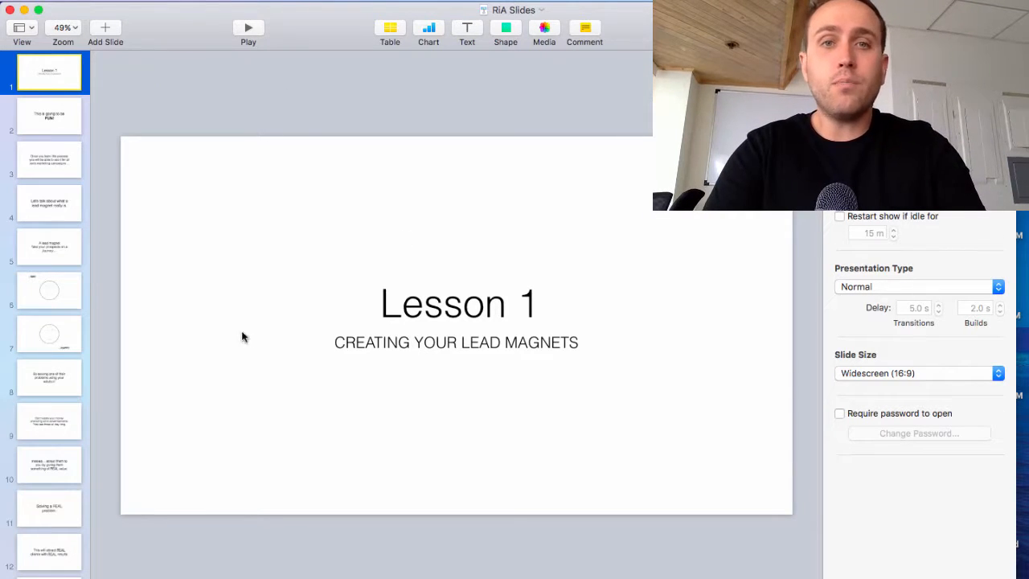
{"action": "mouse_move", "coordinate": [93, 106]}
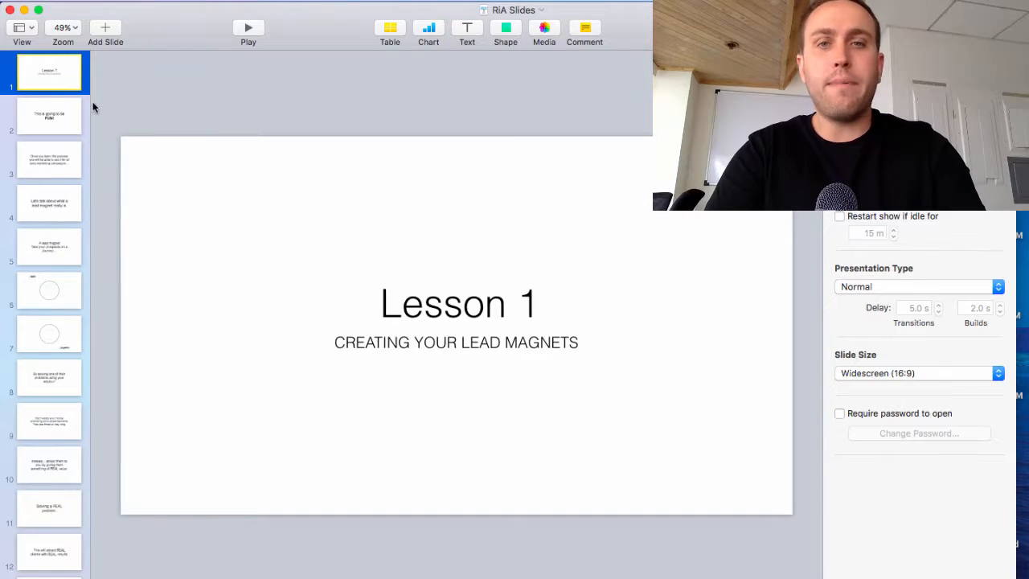
Browse the campaigns, lead-magnet and sad-face slides, return to slide 2, and check the Play menu
{"action": "left_click", "coordinate": [48, 159]}
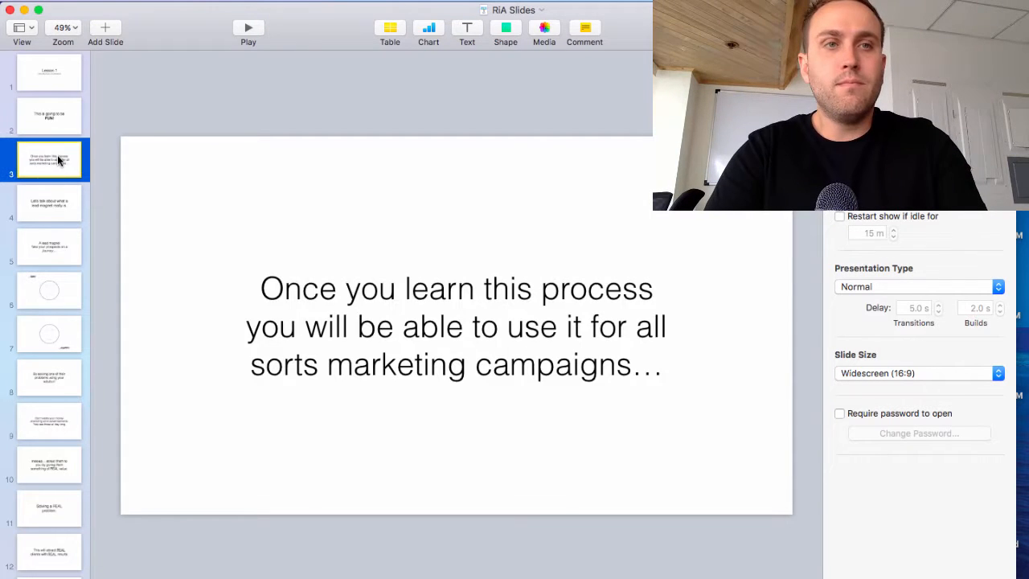
{"action": "left_click", "coordinate": [48, 202]}
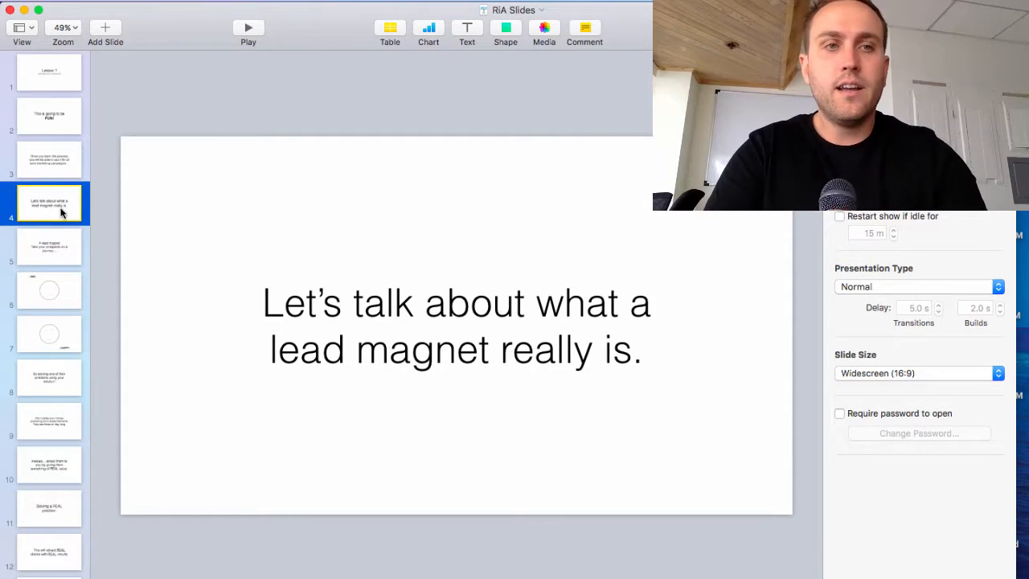
{"action": "left_click", "coordinate": [48, 291]}
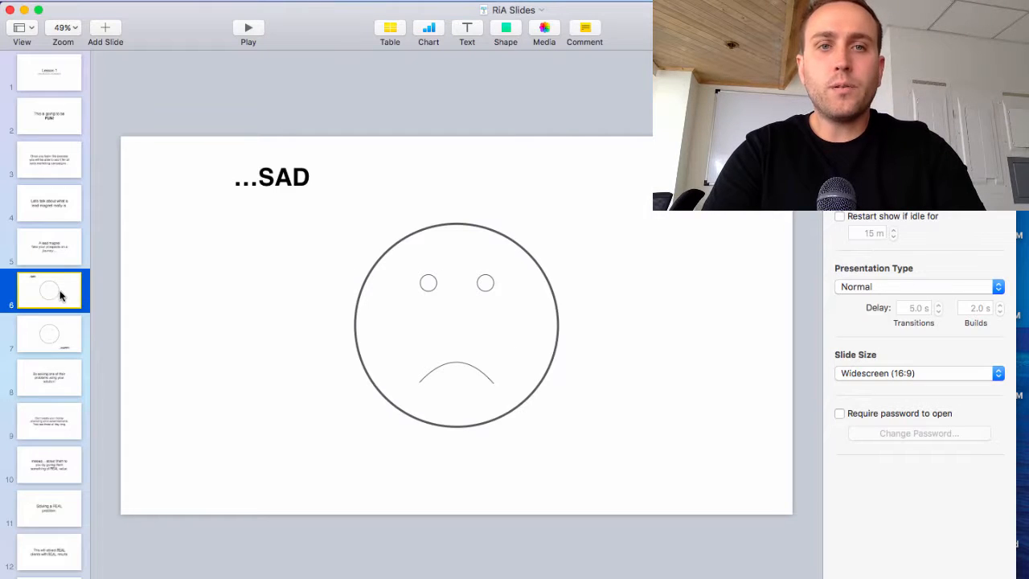
{"action": "left_click", "coordinate": [48, 116]}
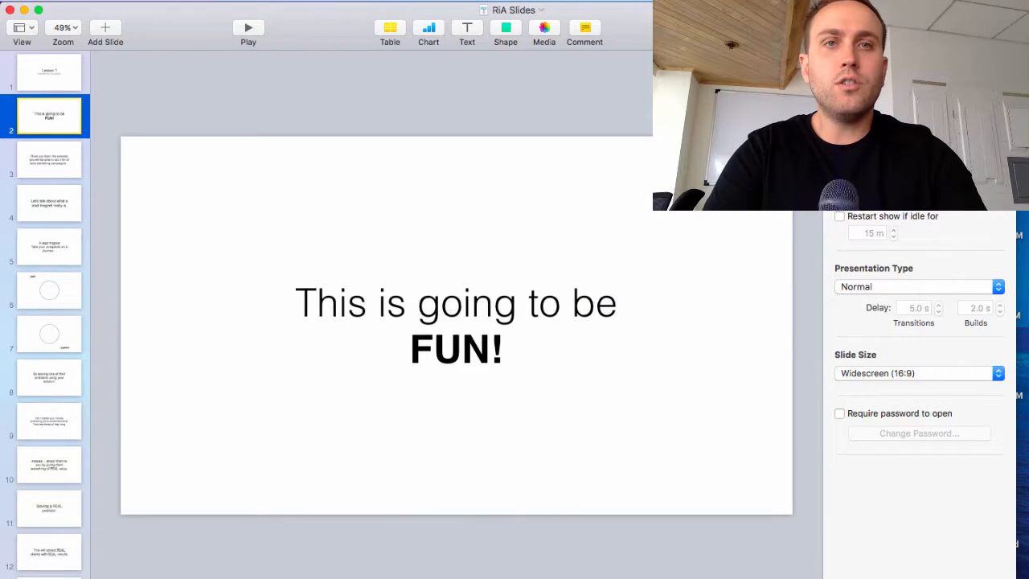
{"action": "left_click", "coordinate": [247, 28]}
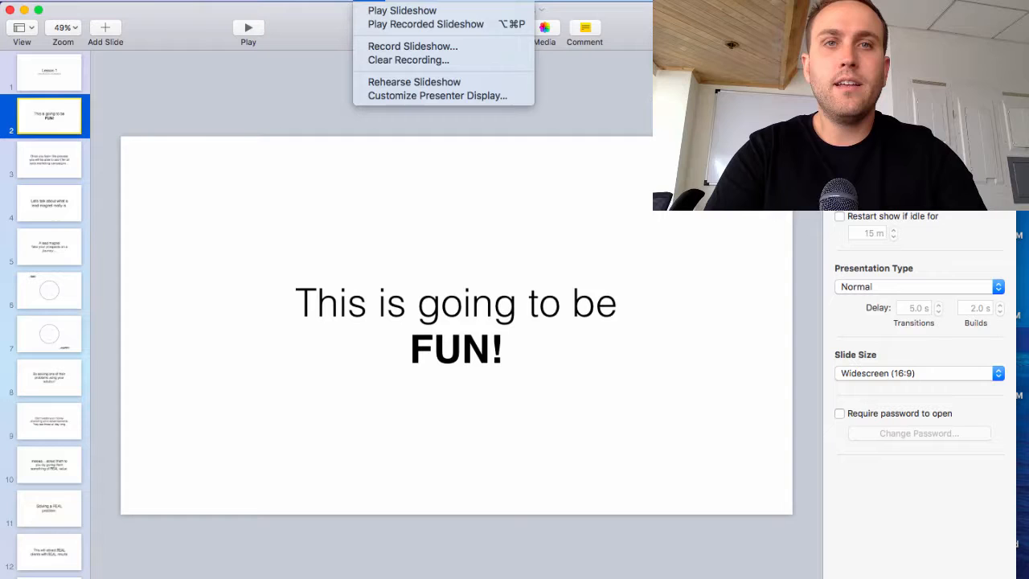
{"action": "mouse_move", "coordinate": [418, 24]}
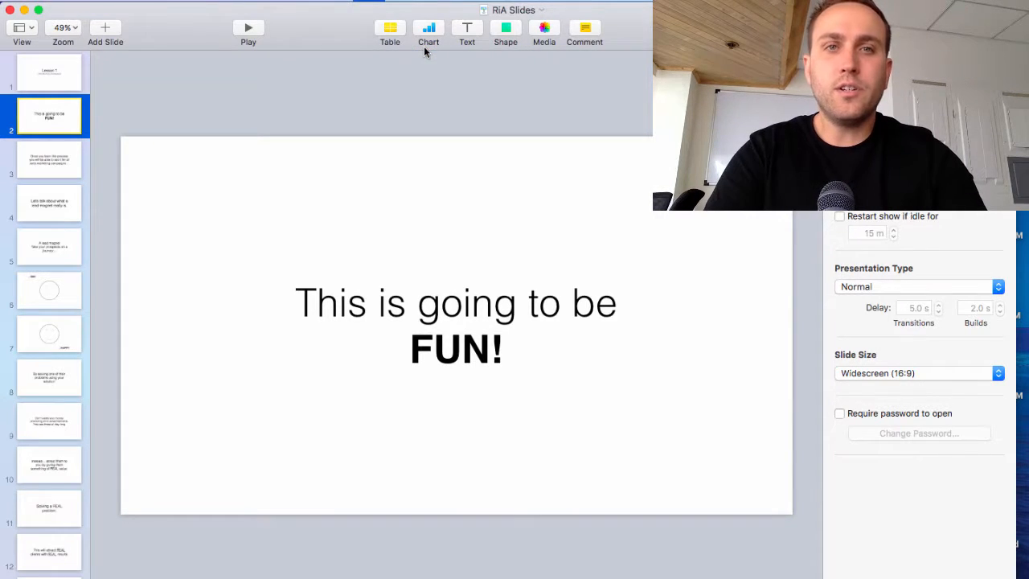
Play the slideshow so the presenter display shows the final RiA slide, 29 of 29
{"action": "left_click", "coordinate": [247, 27]}
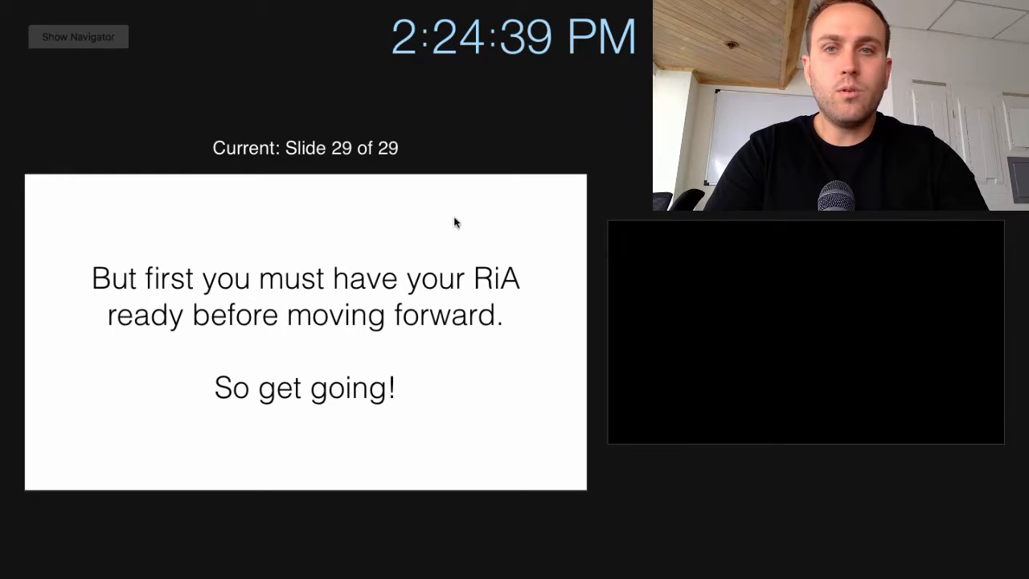
{"action": "mouse_move", "coordinate": [624, 198]}
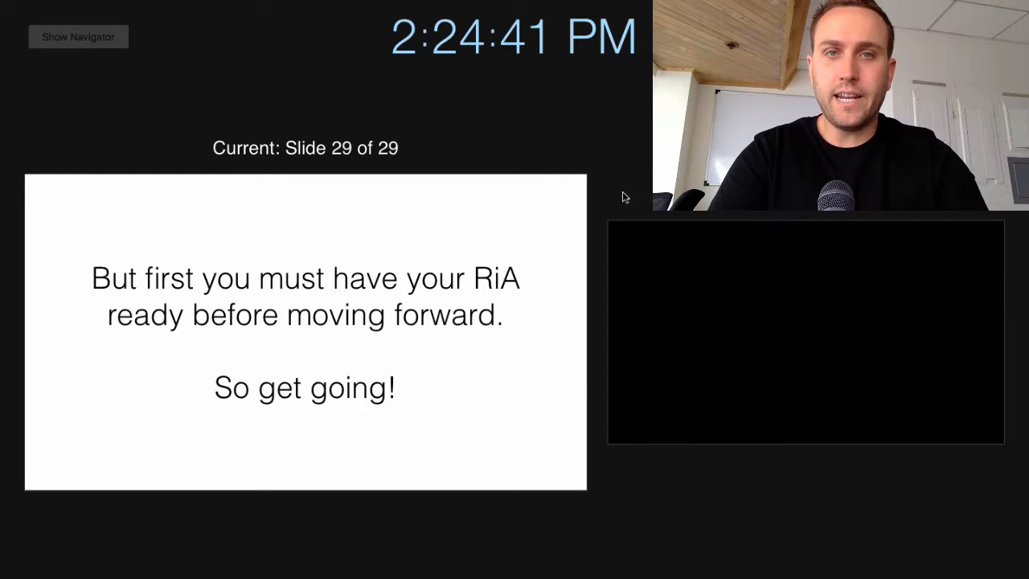
{"action": "mouse_move", "coordinate": [275, 255]}
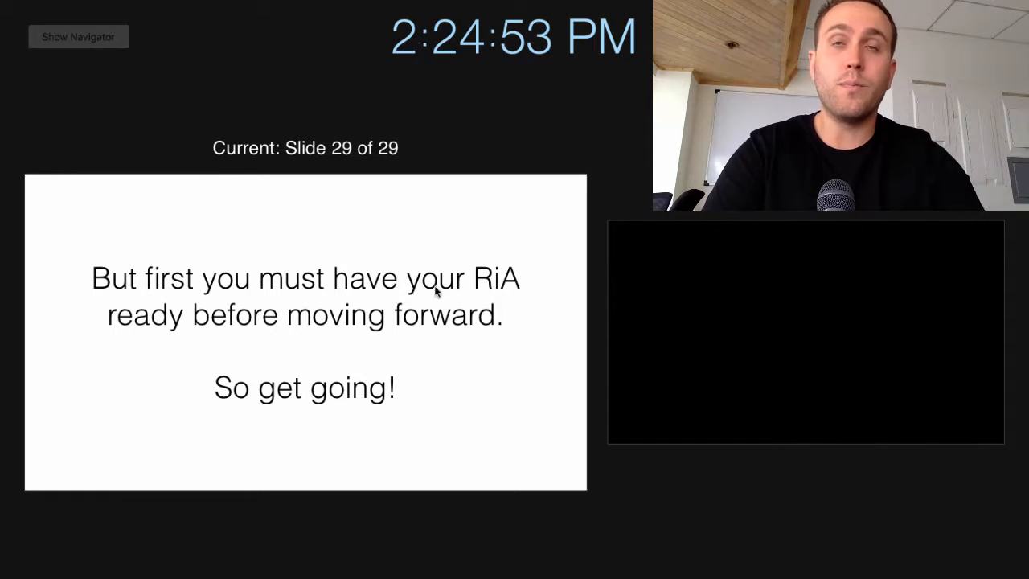
{"action": "mouse_move", "coordinate": [337, 375]}
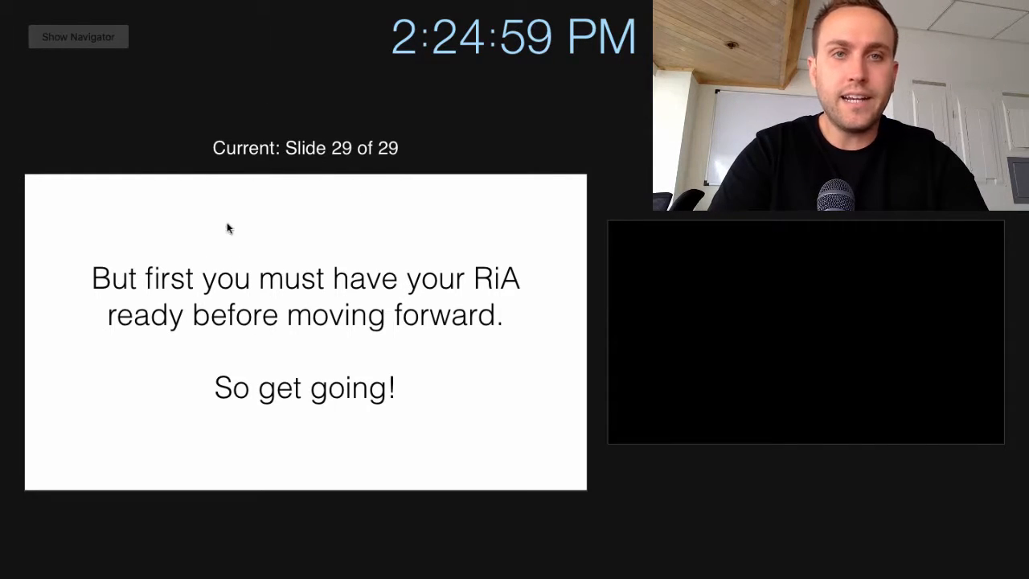
{"action": "mouse_move", "coordinate": [499, 324]}
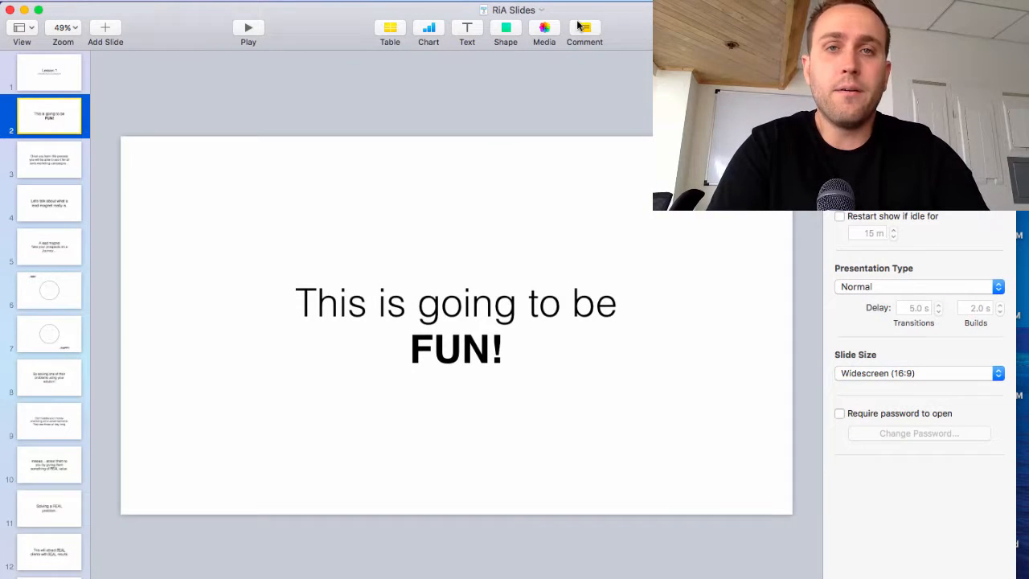
{"action": "mouse_move", "coordinate": [584, 29]}
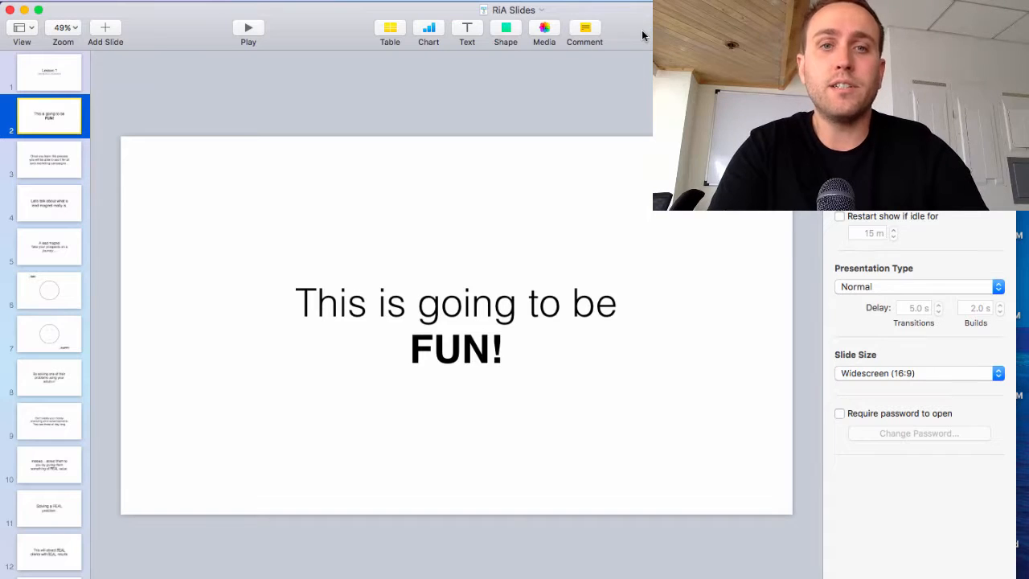
Exit the slideshow and bring up the 'Lesson 1 - Creating Your Lead Magnets' page with its embedded video
{"action": "scroll", "scroll_direction": "down", "scroll_amount": 3}
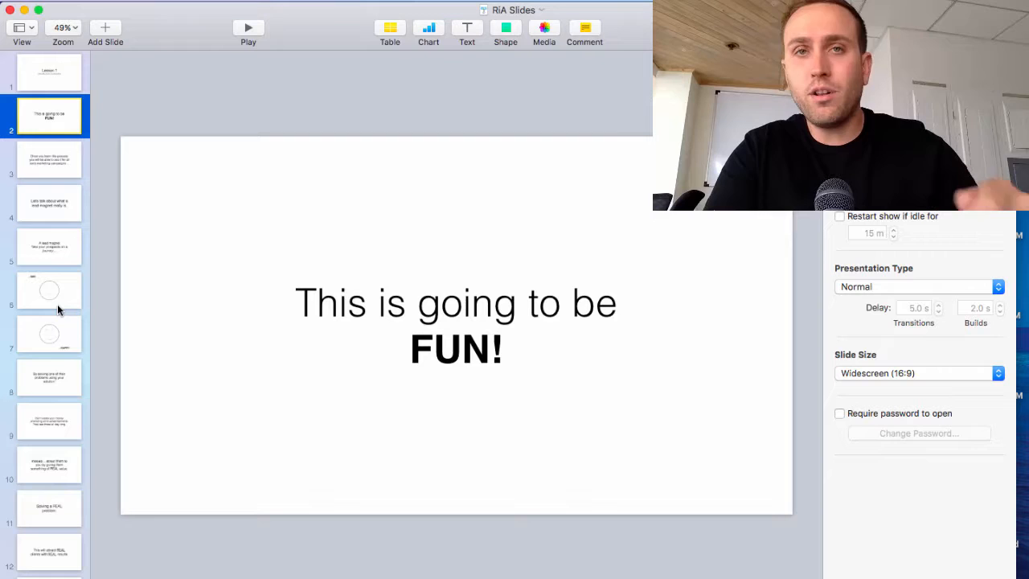
{"action": "mouse_move", "coordinate": [228, 122]}
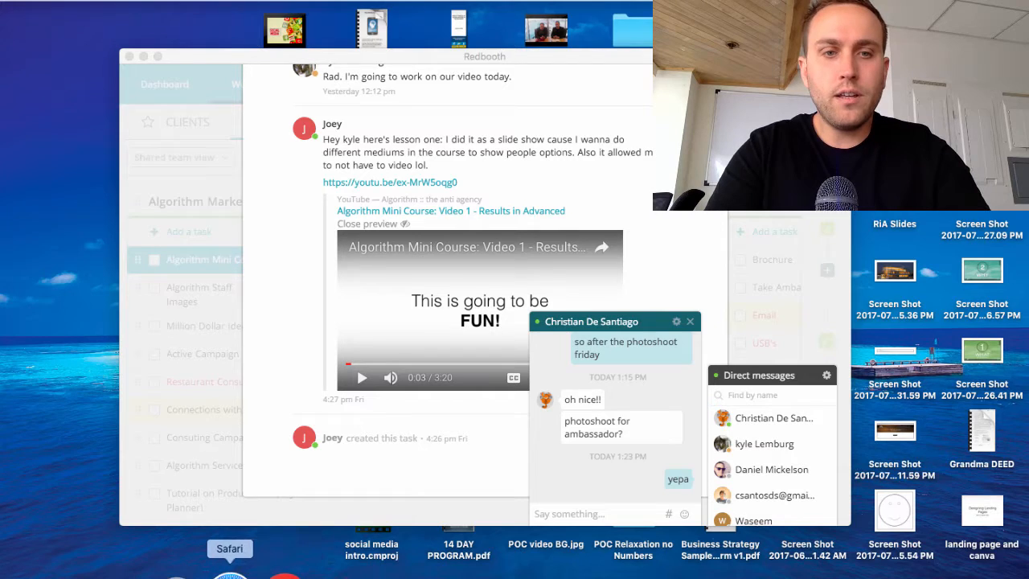
{"action": "left_click", "coordinate": [228, 547]}
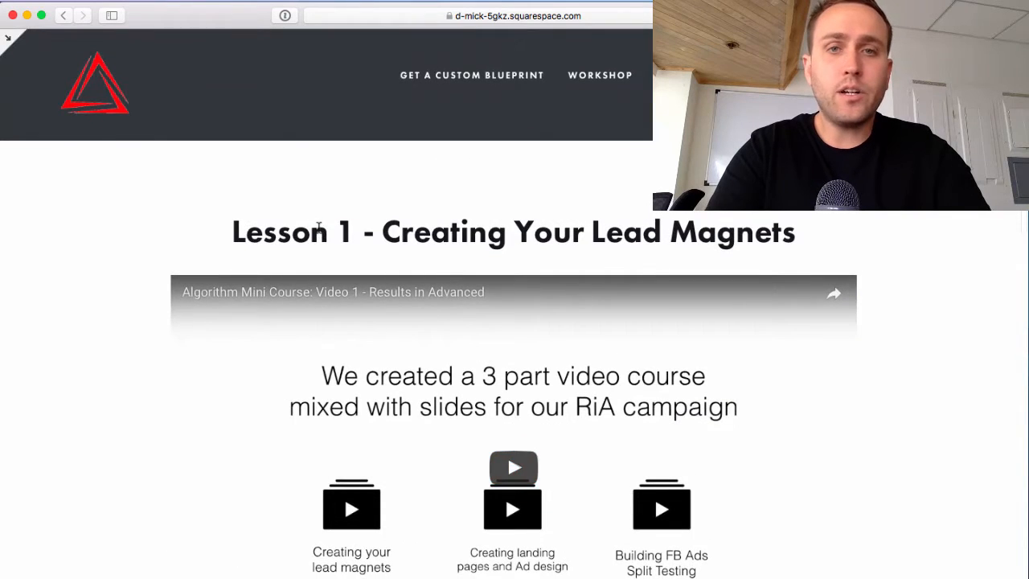
{"action": "mouse_move", "coordinate": [459, 327]}
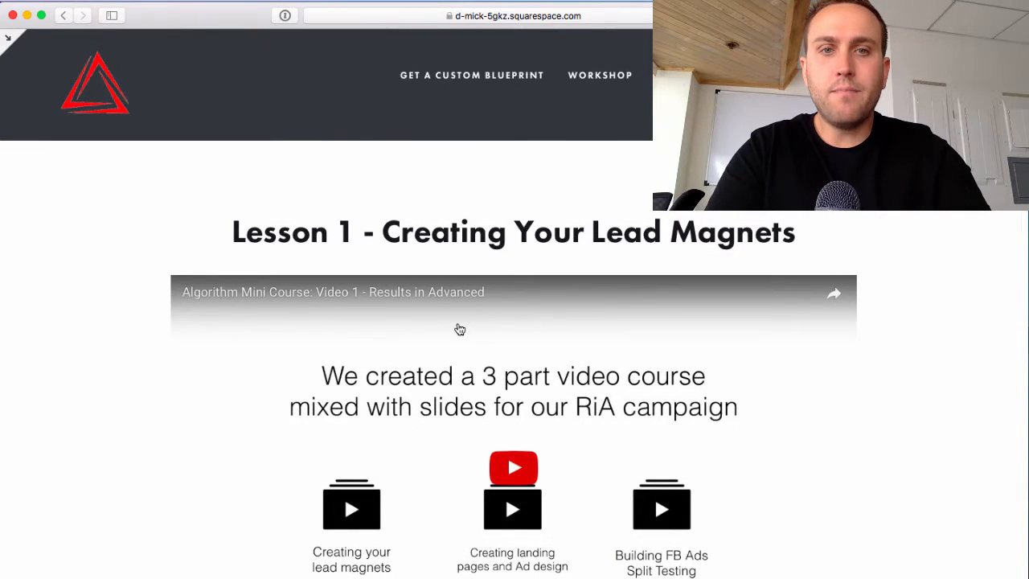
{"action": "scroll", "scroll_direction": "down", "scroll_amount": 3}
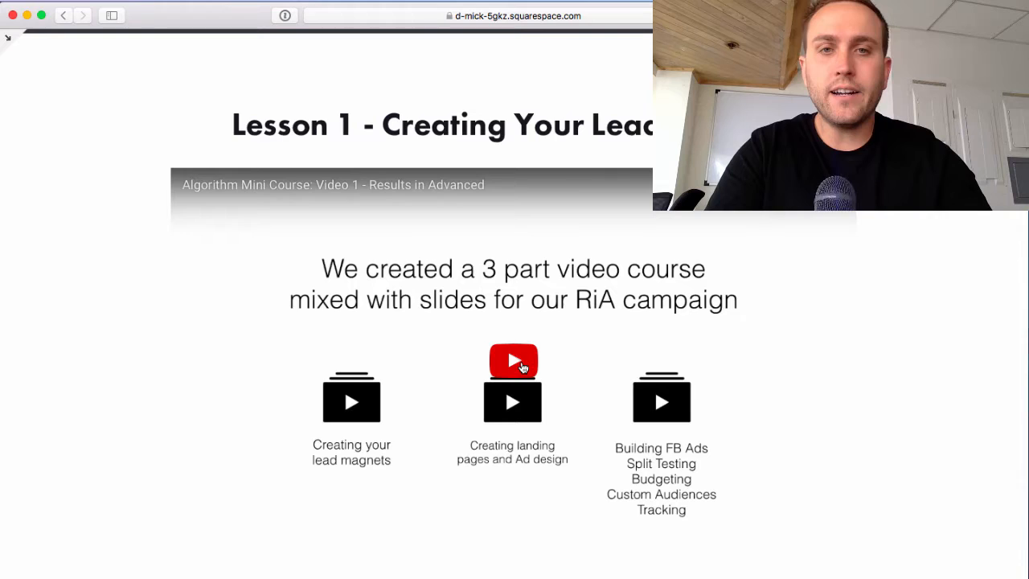
{"action": "scroll", "scroll_direction": "down", "scroll_amount": 3}
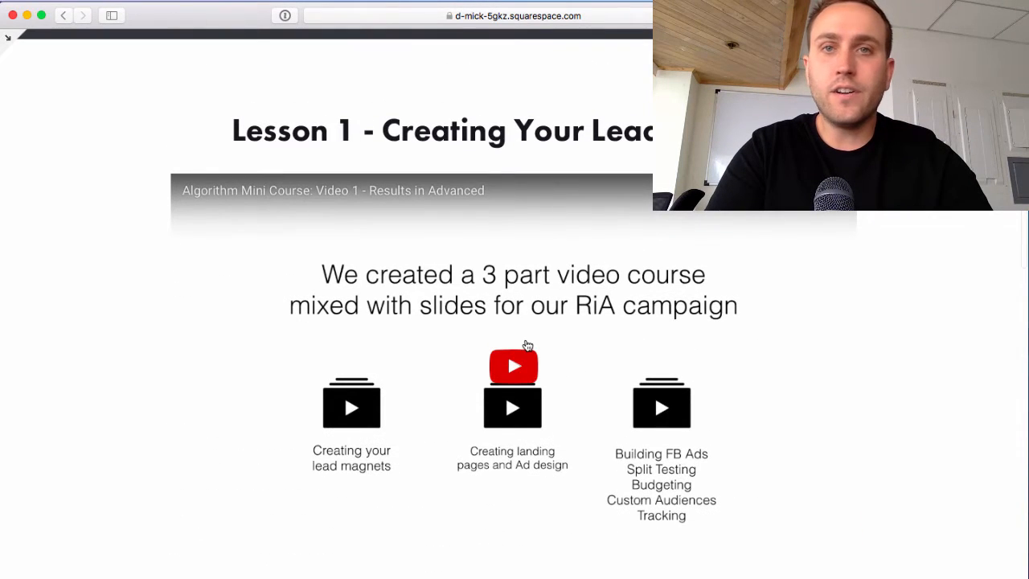
{"action": "left_click", "coordinate": [553, 3]}
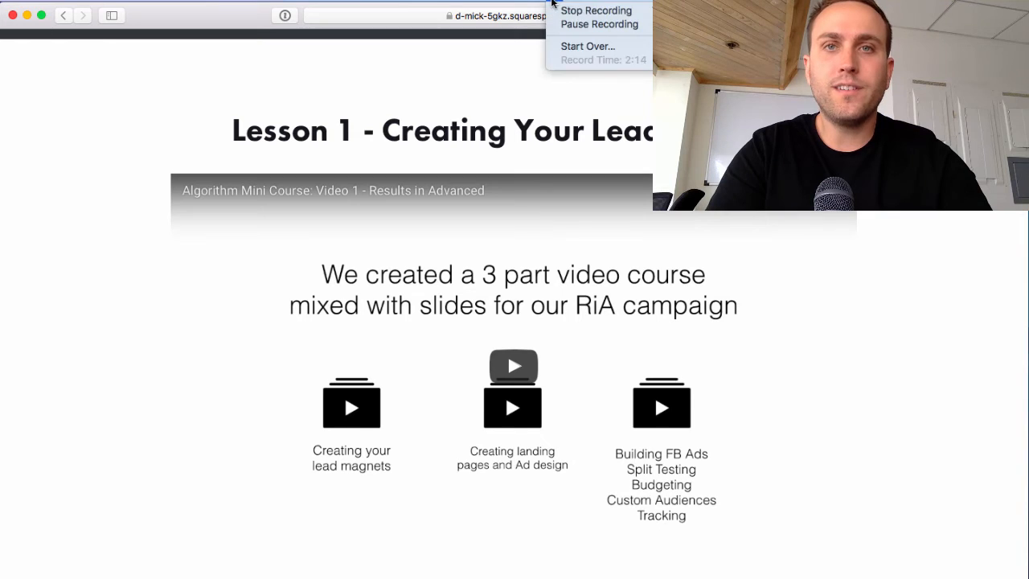